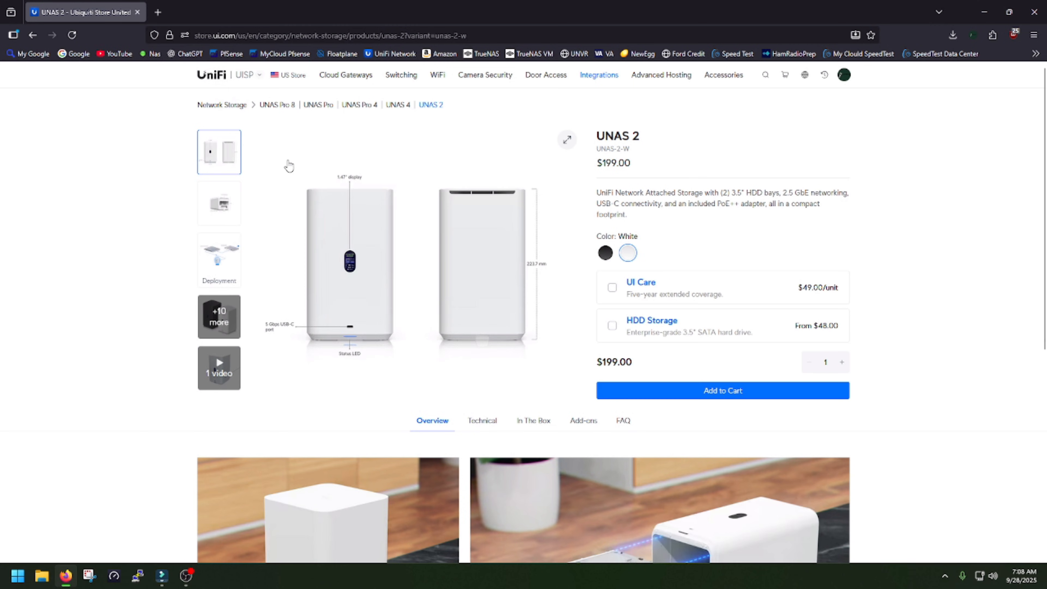
Step: Browse the status pages list to reach the UNAS 2 setup start
left_click(605, 252)
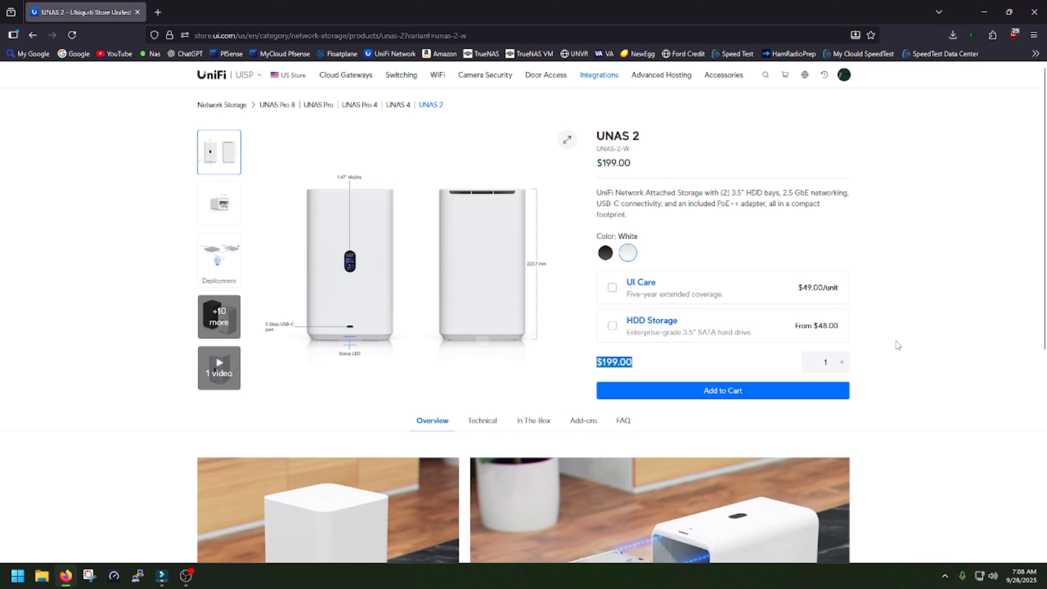
scroll("down", 3)
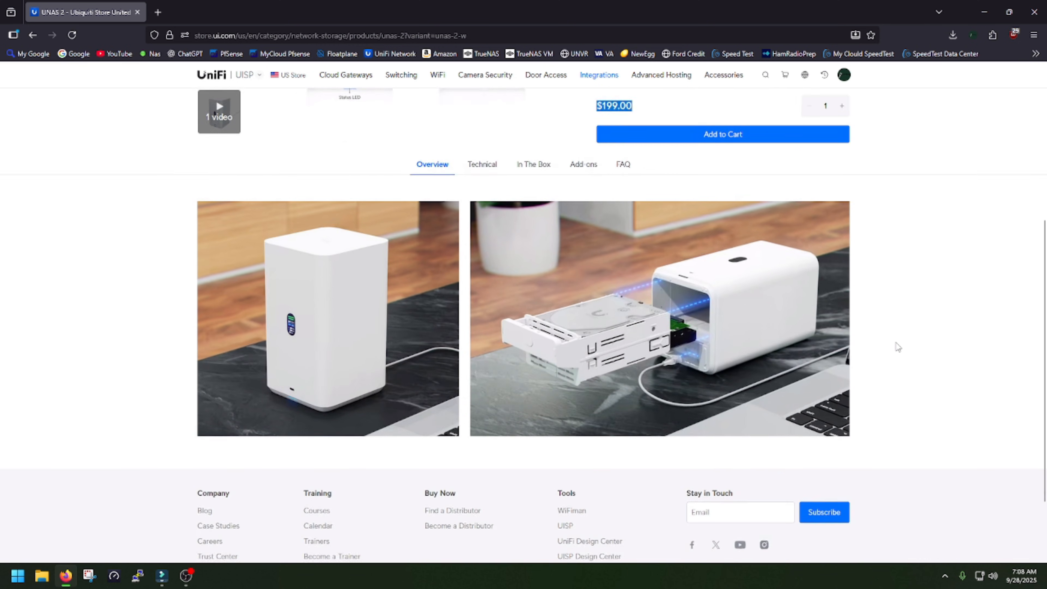
scroll("down", 3)
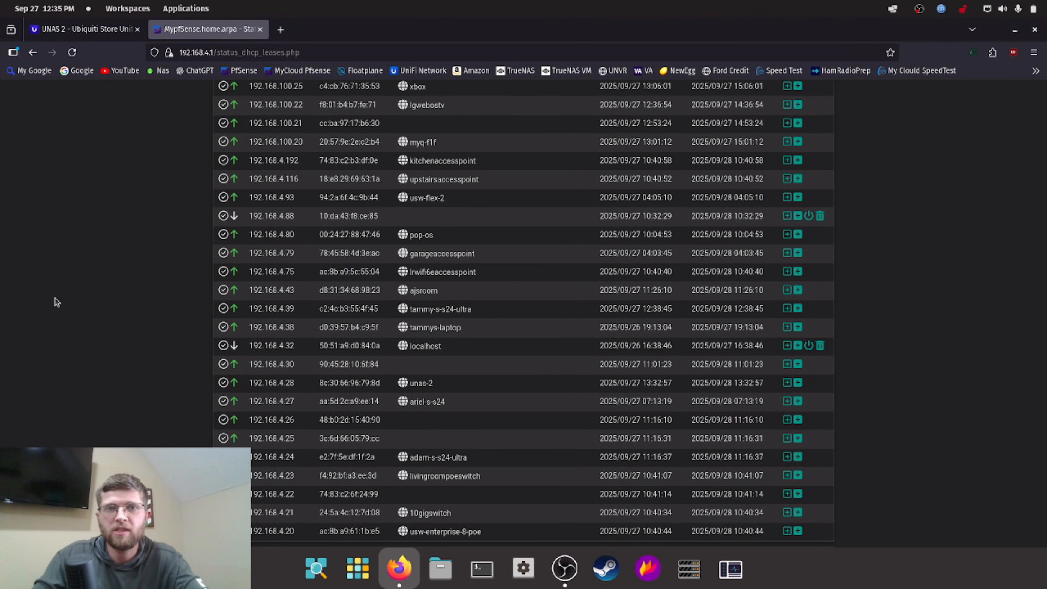
mouse_move(169, 325)
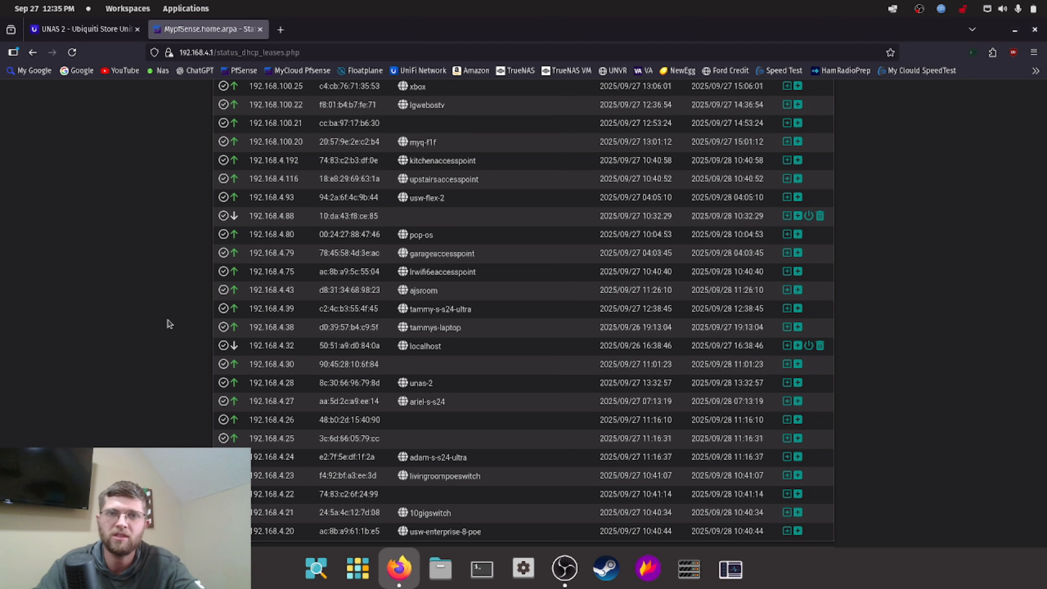
left_click(564, 92)
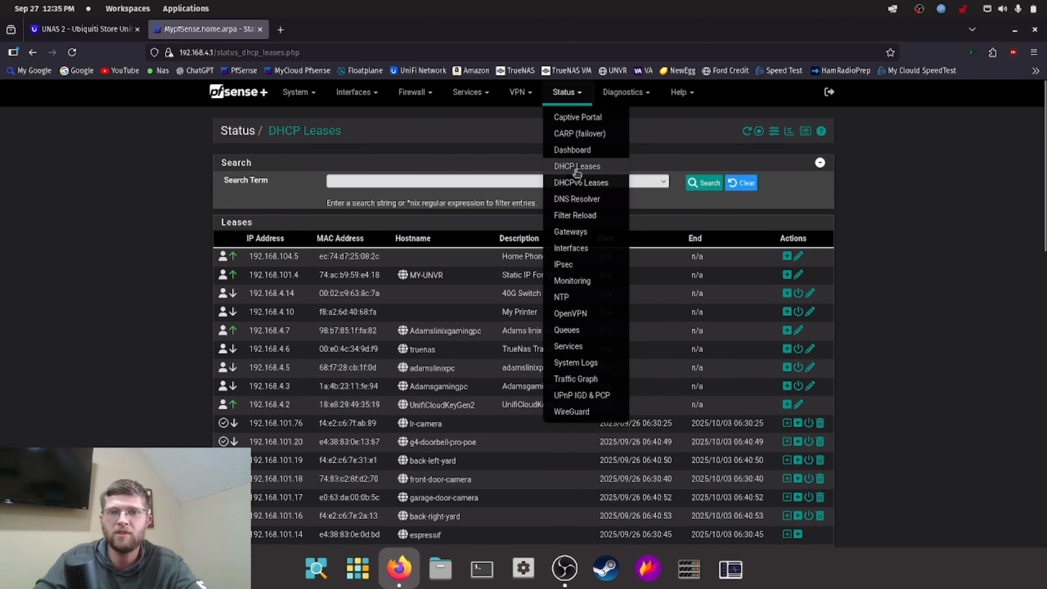
scroll("down", 3)
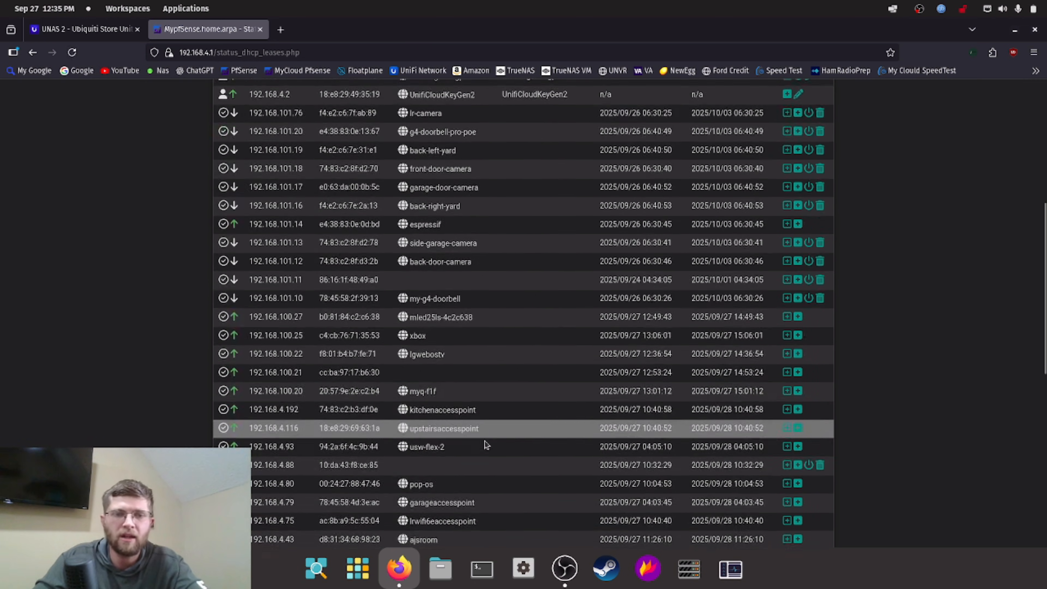
scroll("down", 3)
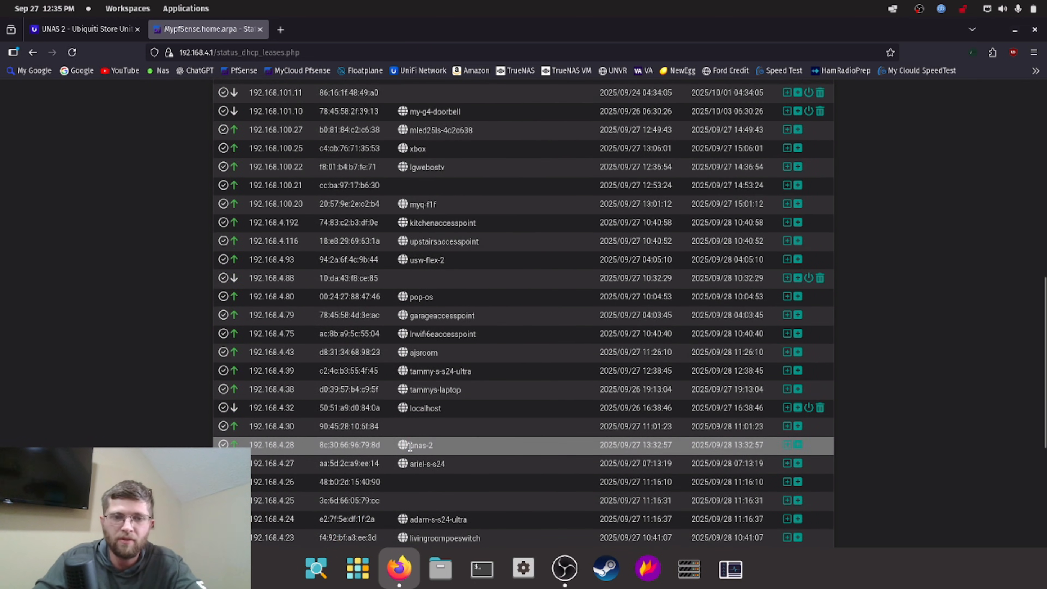
scroll("down", 3)
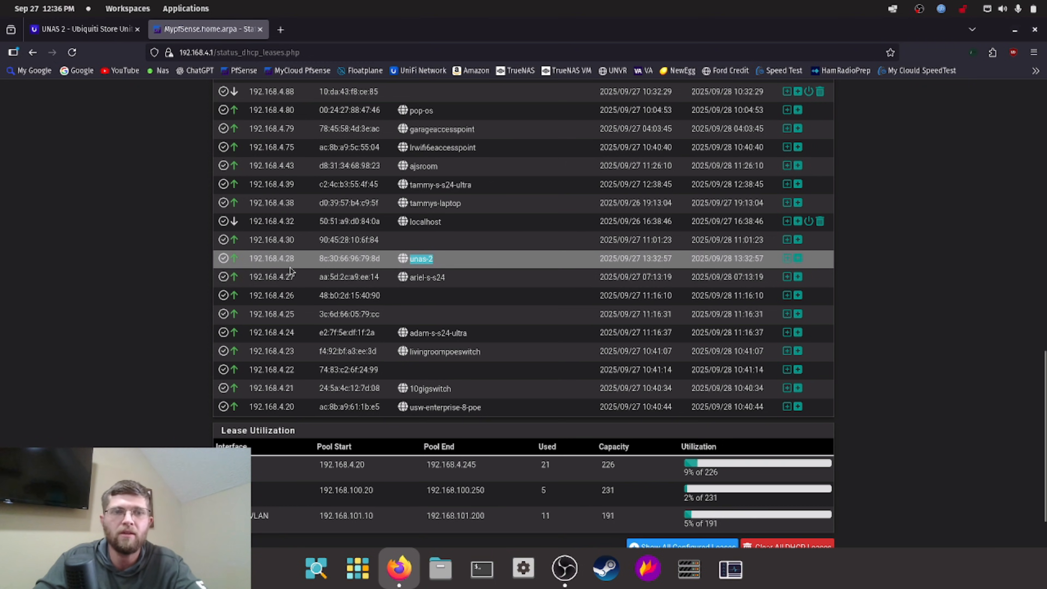
left_click(421, 258)
type("Youtube UNAS 2")
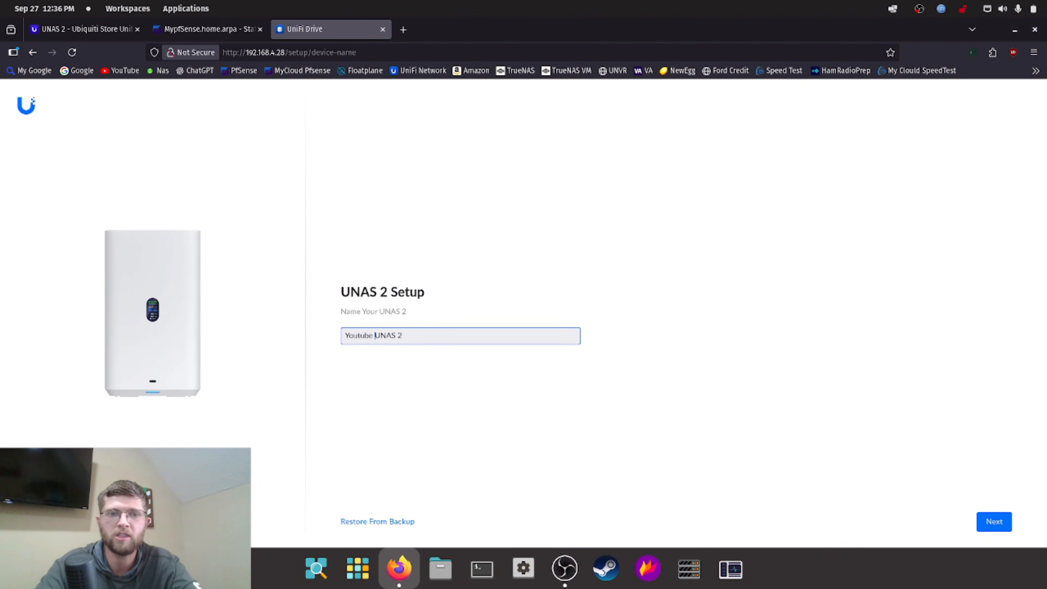
Step: Name the device Youtube UNAS 2, sign in with an existing UI account and skip backup restore
left_click(994, 522)
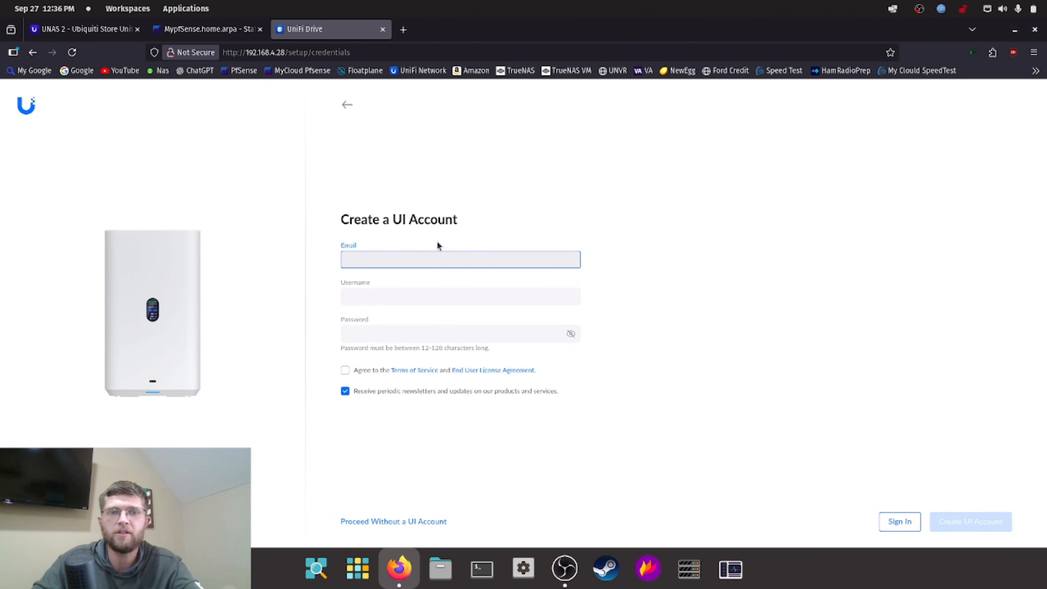
mouse_move(440, 449)
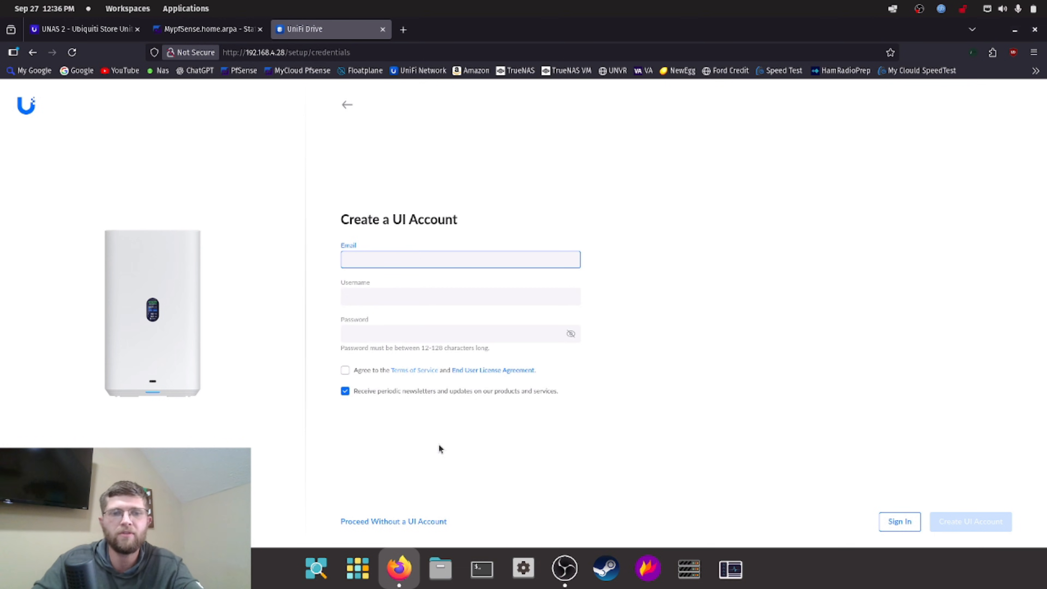
left_click(459, 259)
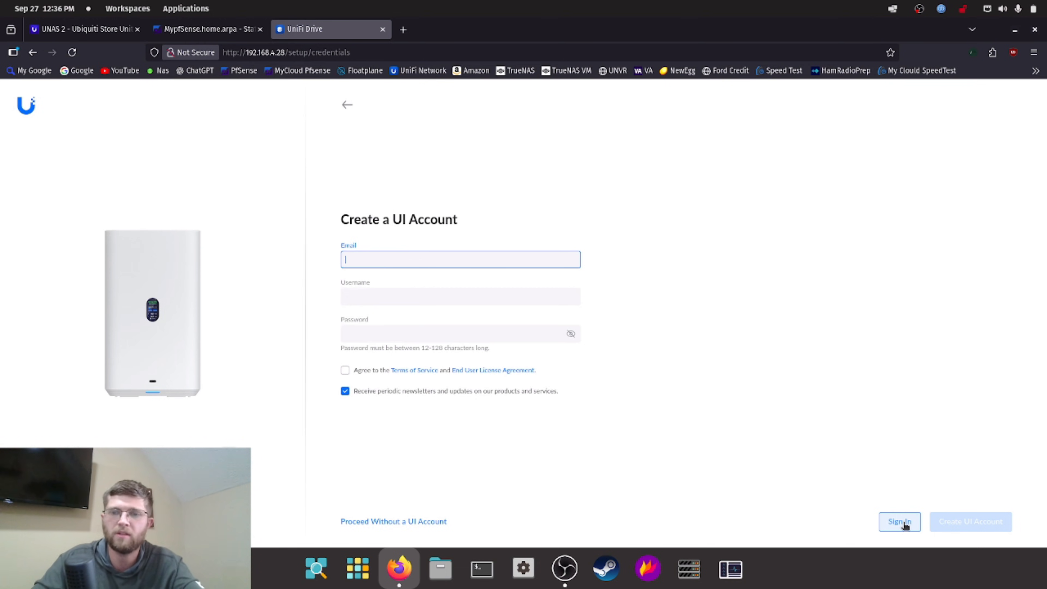
left_click(898, 521)
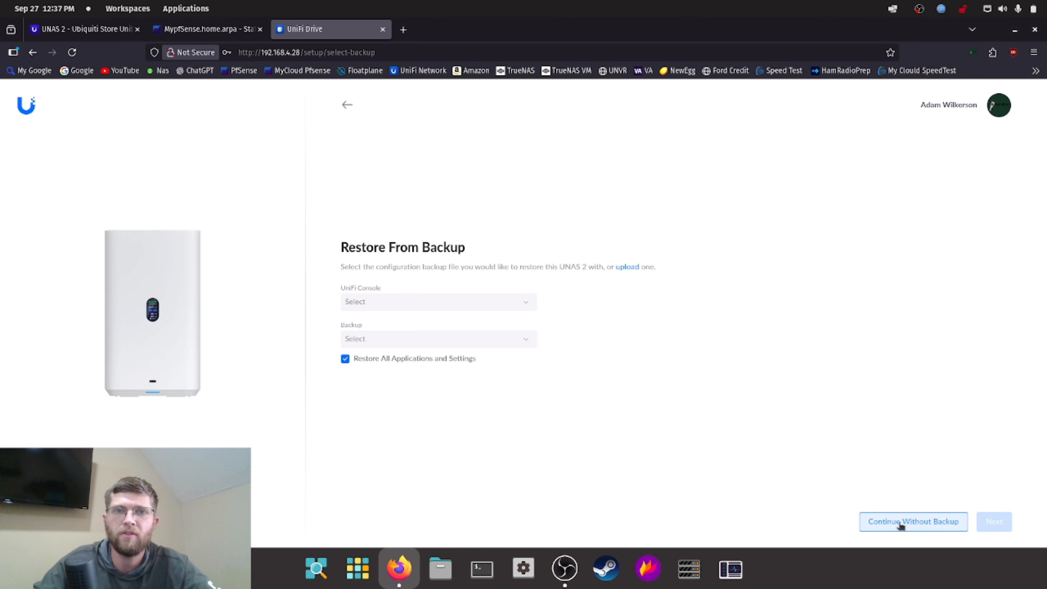
left_click(913, 521)
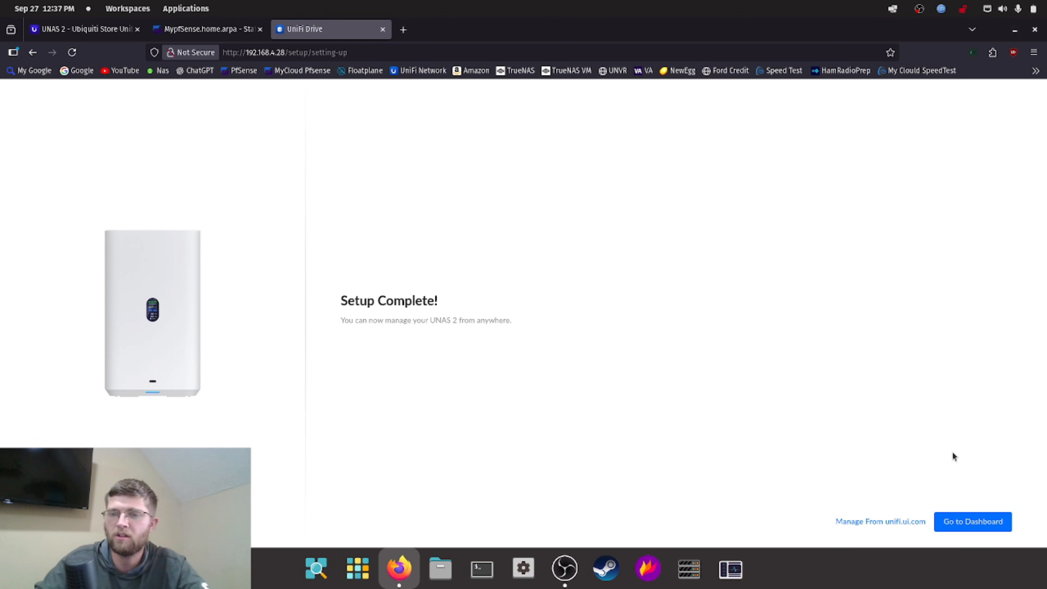
Step: Go to the device dashboard at 192.168.4.28, accepting Firefox's self-signed certificate risk
left_click(971, 521)
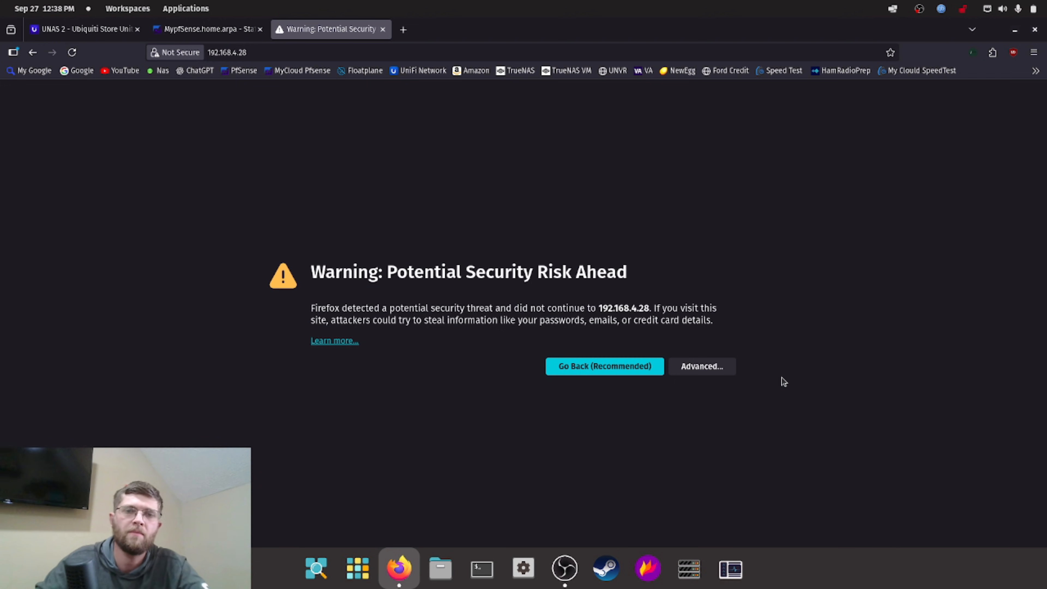
left_click(701, 366)
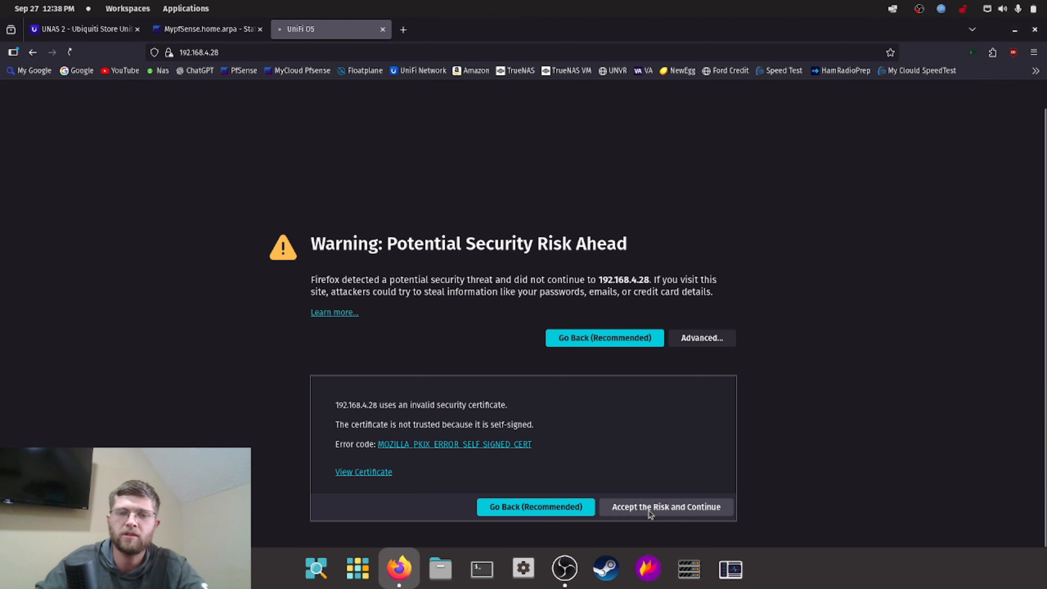
left_click(666, 506)
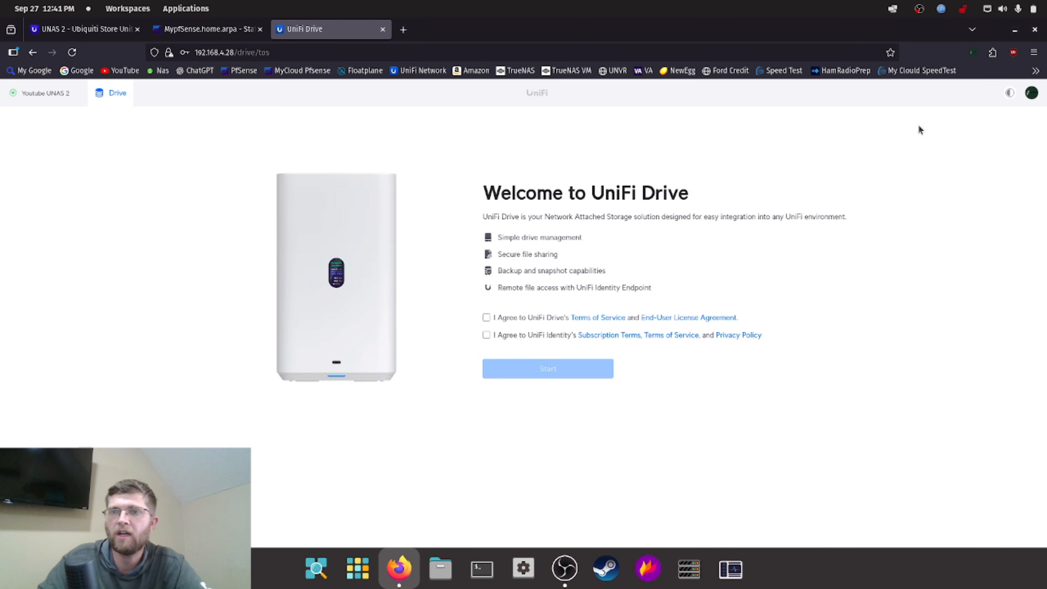
Step: Switch to the dark theme, agree to the terms of service and begin storage setup
left_click(1009, 92)
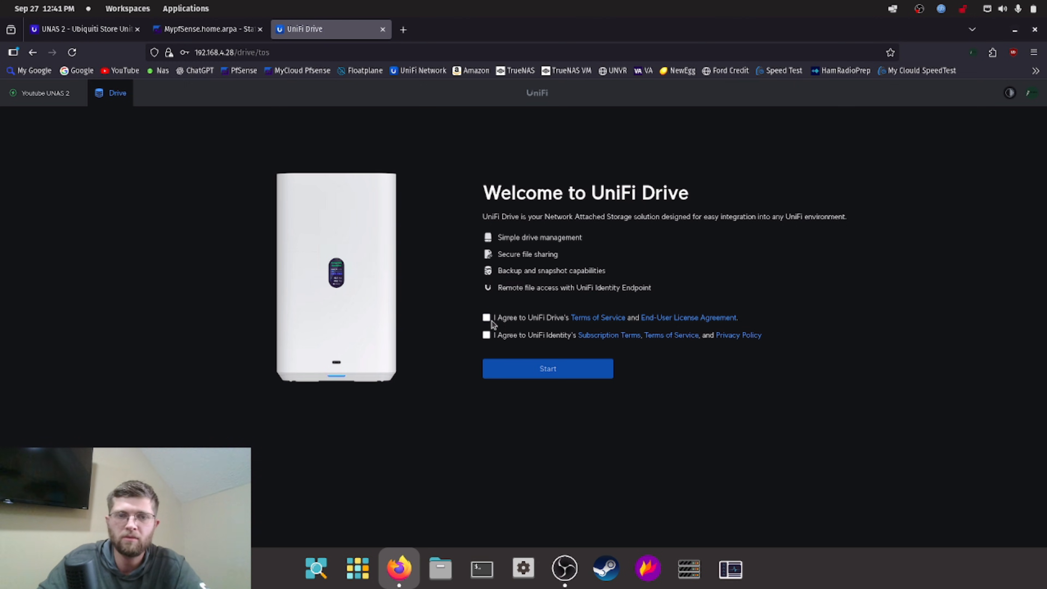
left_click(547, 368)
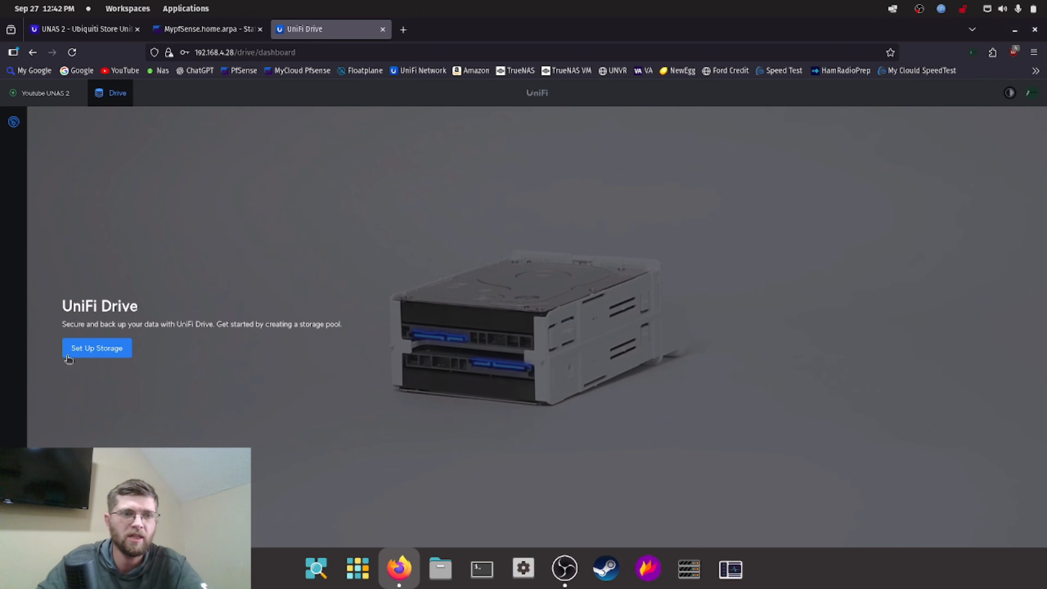
left_click(96, 348)
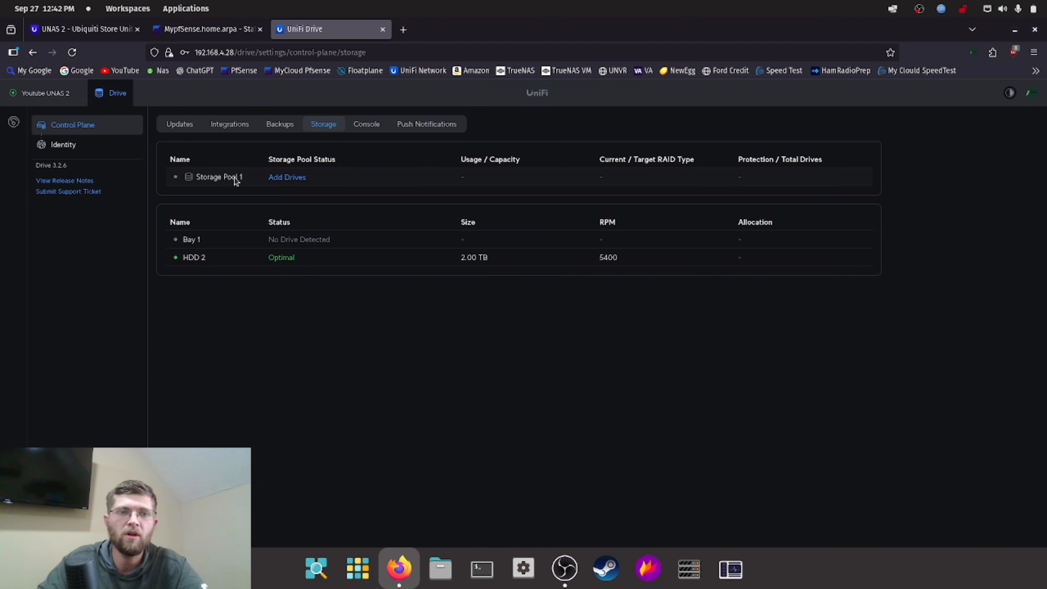
Step: Create Storage Pool 1 from HDD 2, confirming the drive erase and reformat
left_click(286, 177)
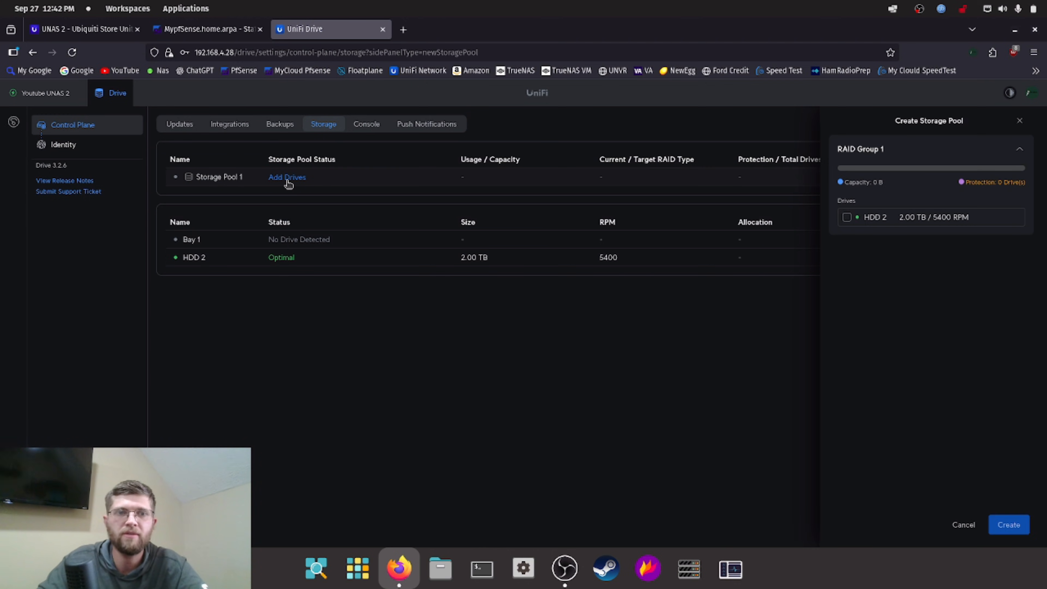
left_click(847, 217)
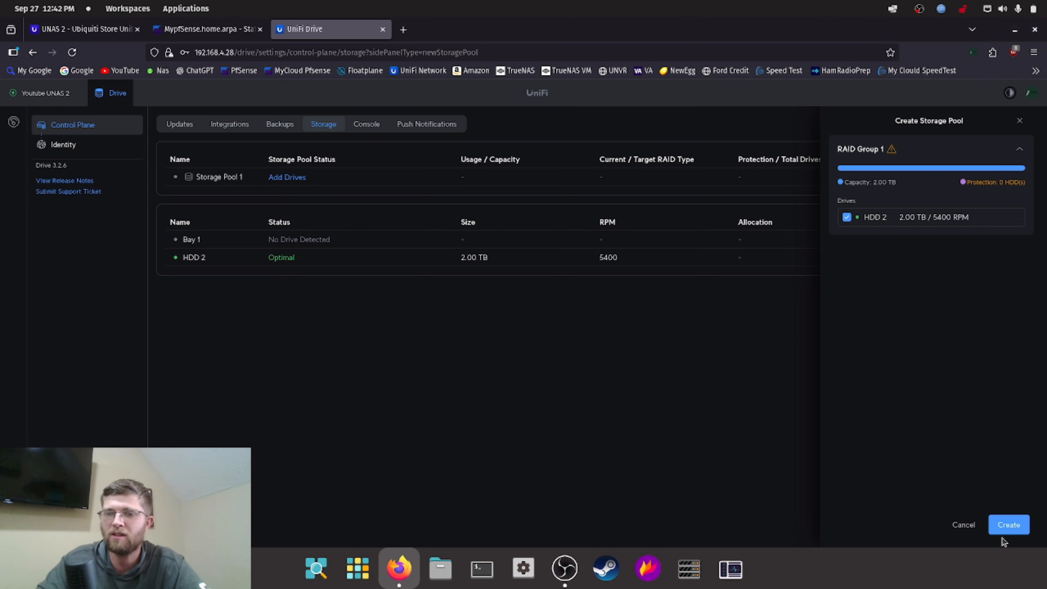
left_click(1009, 524)
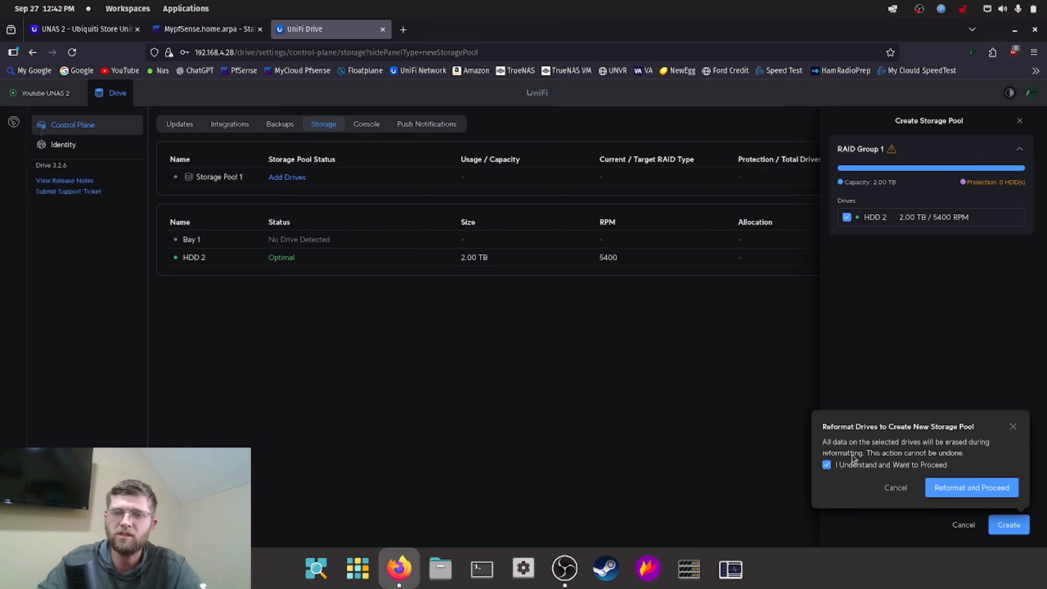
mouse_move(949, 469)
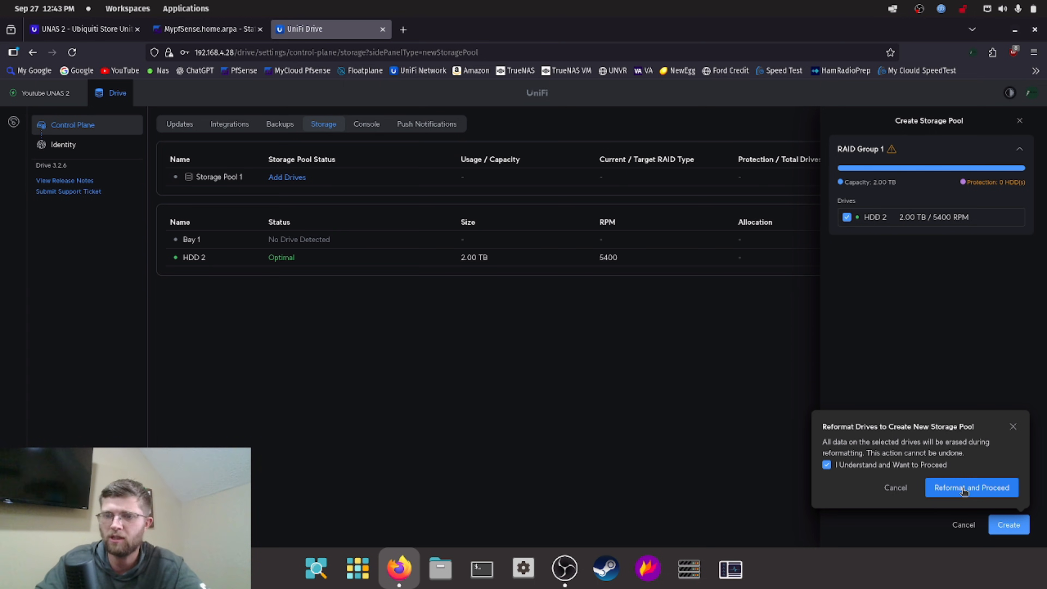
left_click(971, 487)
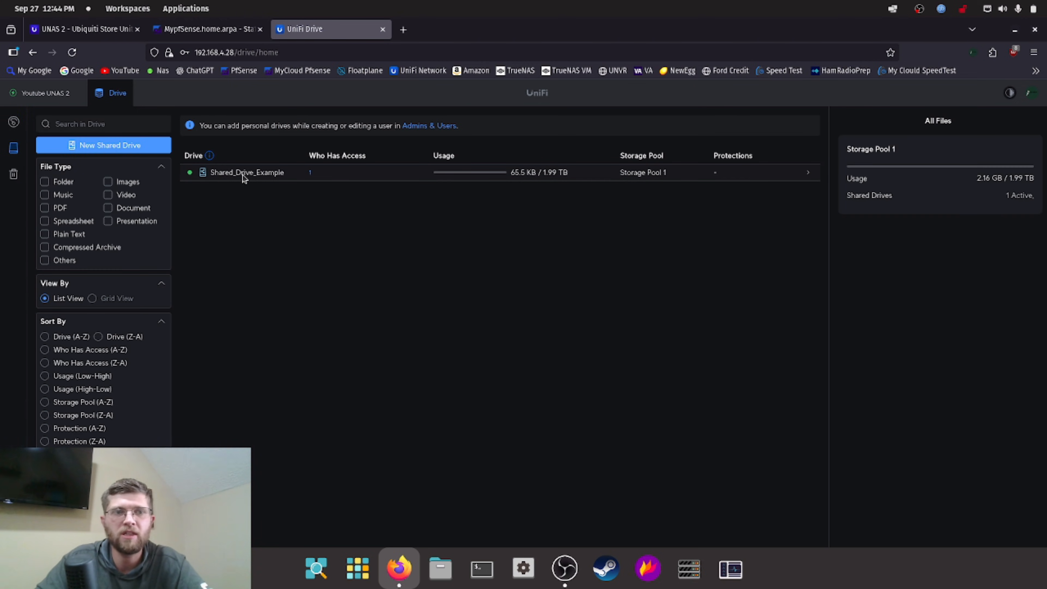
Step: Rename the Shared_Drive_Example drive to Youtube, saving and confirming the change
left_click(247, 172)
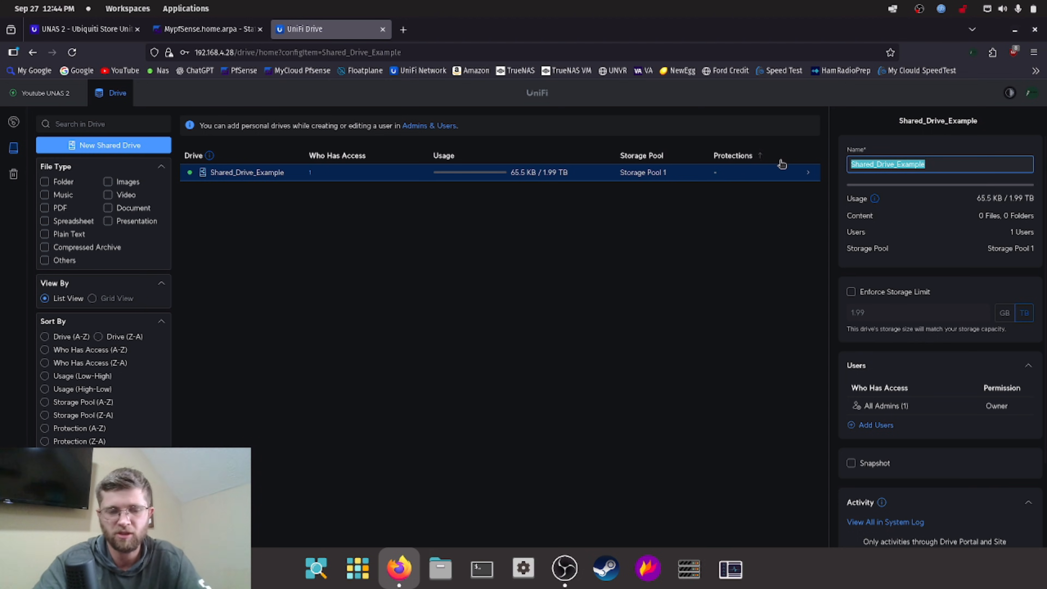
left_click(1018, 524)
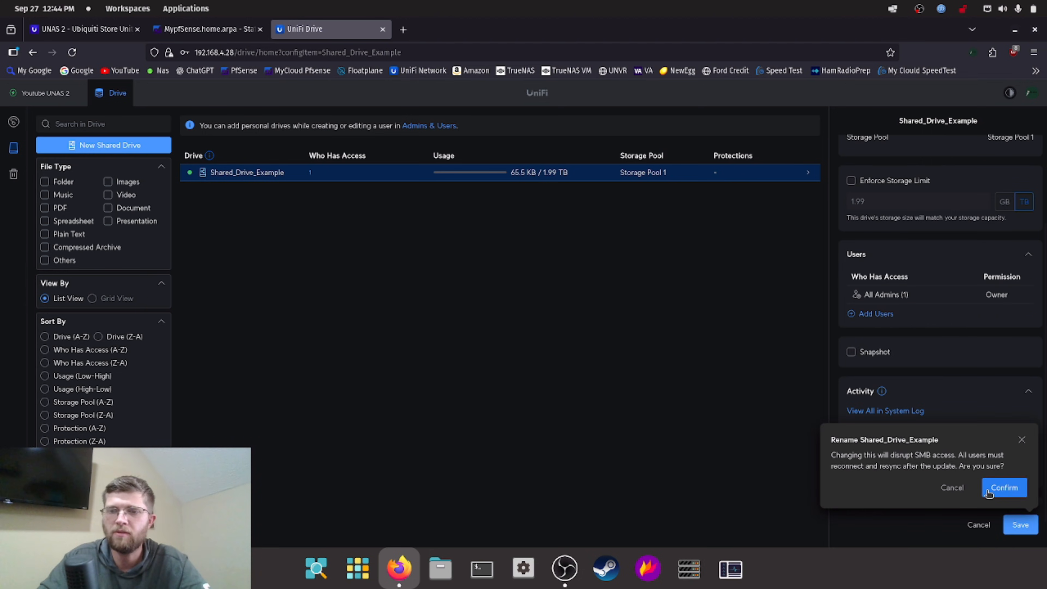
left_click(1004, 488)
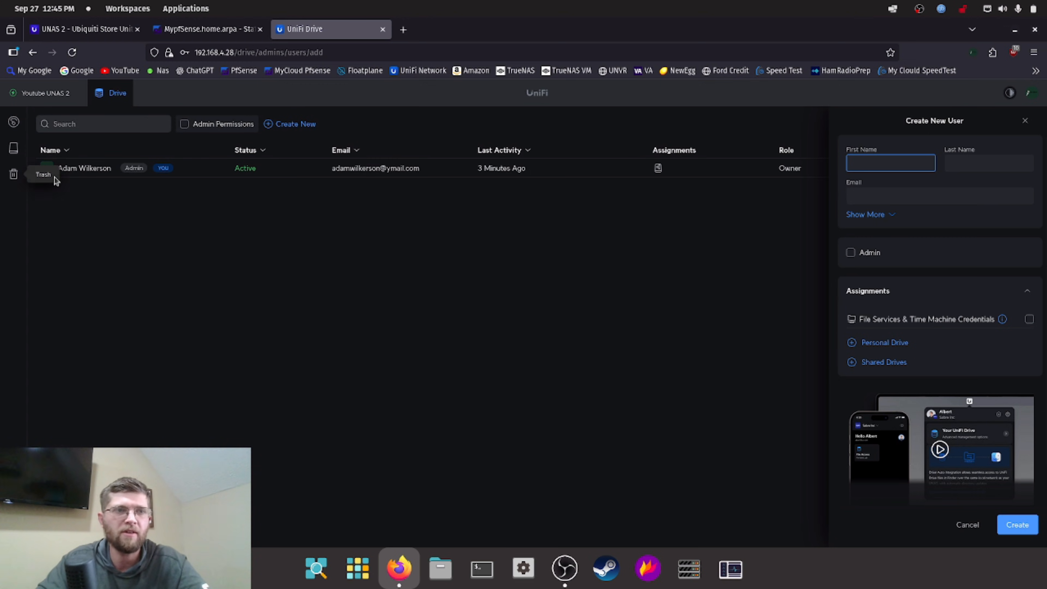
Step: Create user YouTube with File Services & Time Machine credentials and assign it the shared drive
left_click(890, 163)
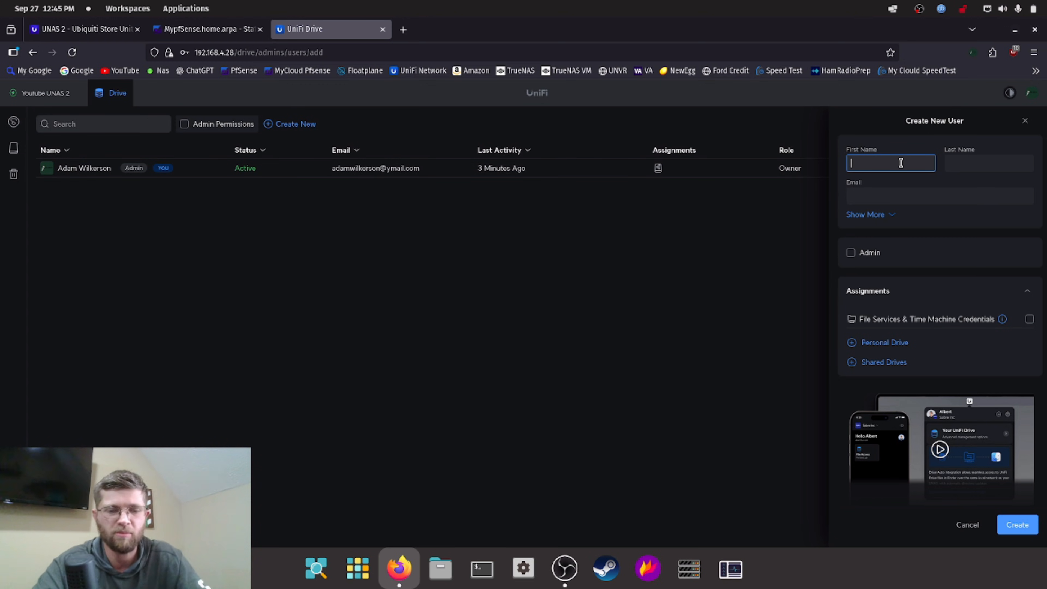
type("YouTube")
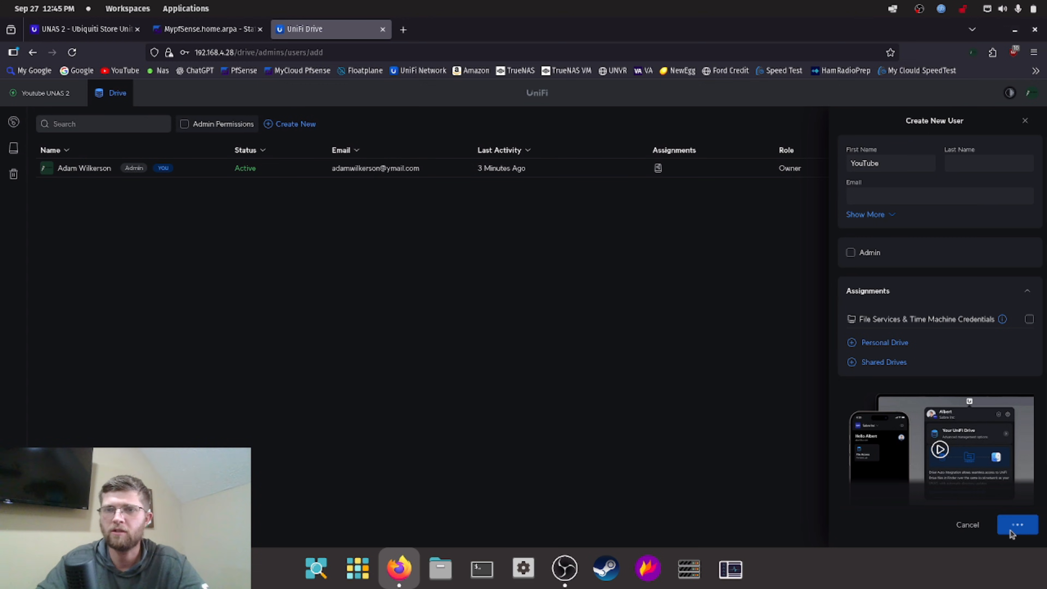
left_click(1016, 524)
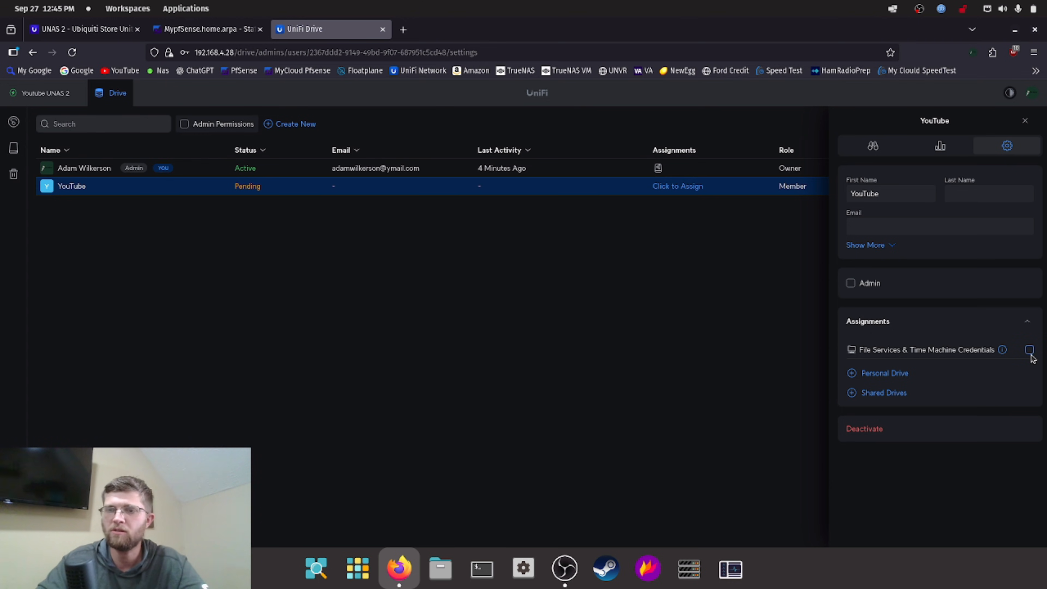
left_click(1029, 350)
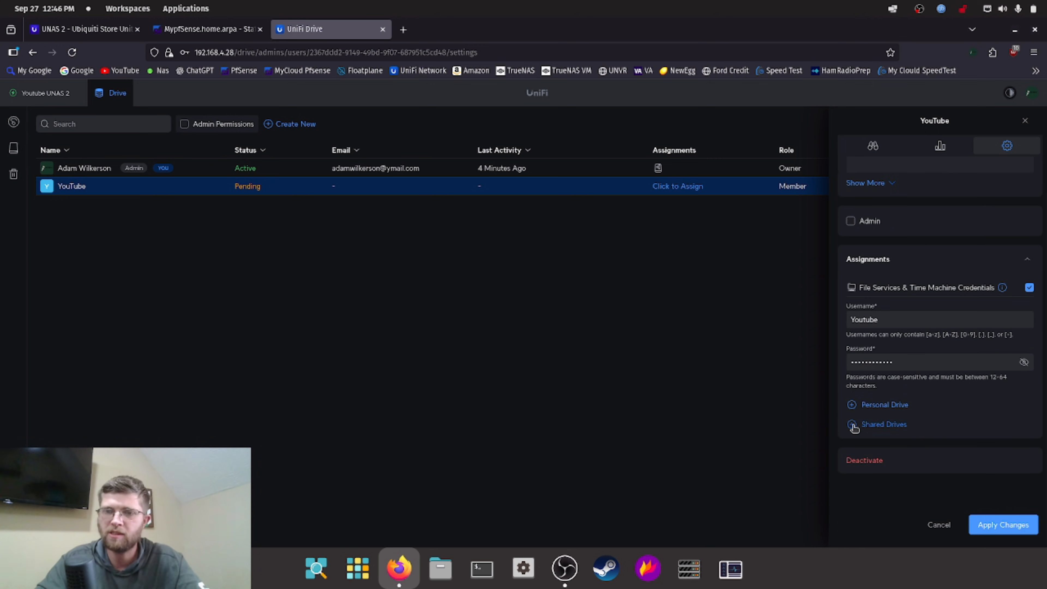
left_click(884, 424)
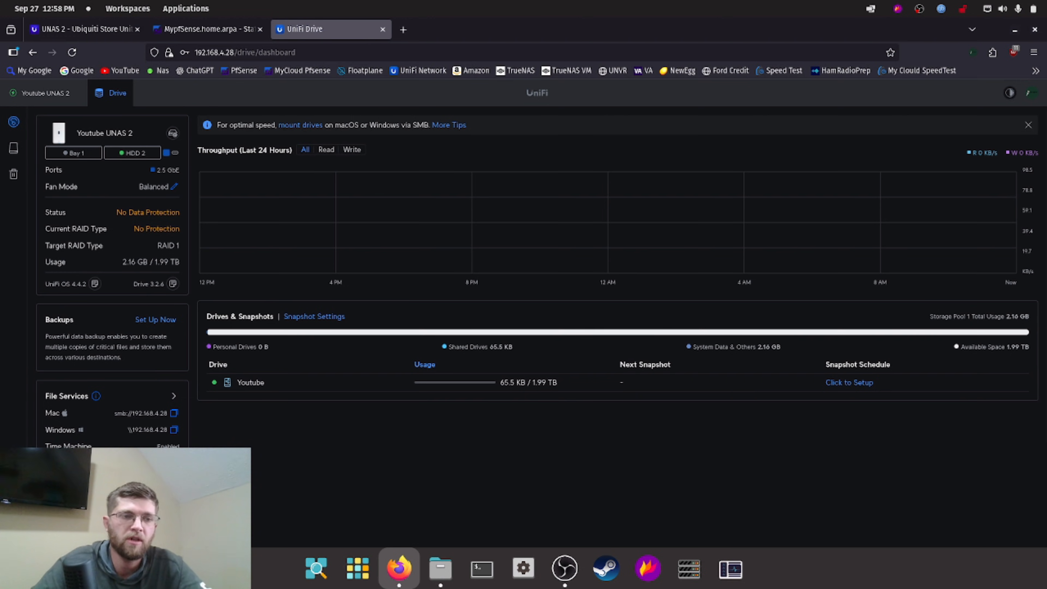
Step: View the Services settings showing SMB addresses, then bring up the file manager
left_click(155, 319)
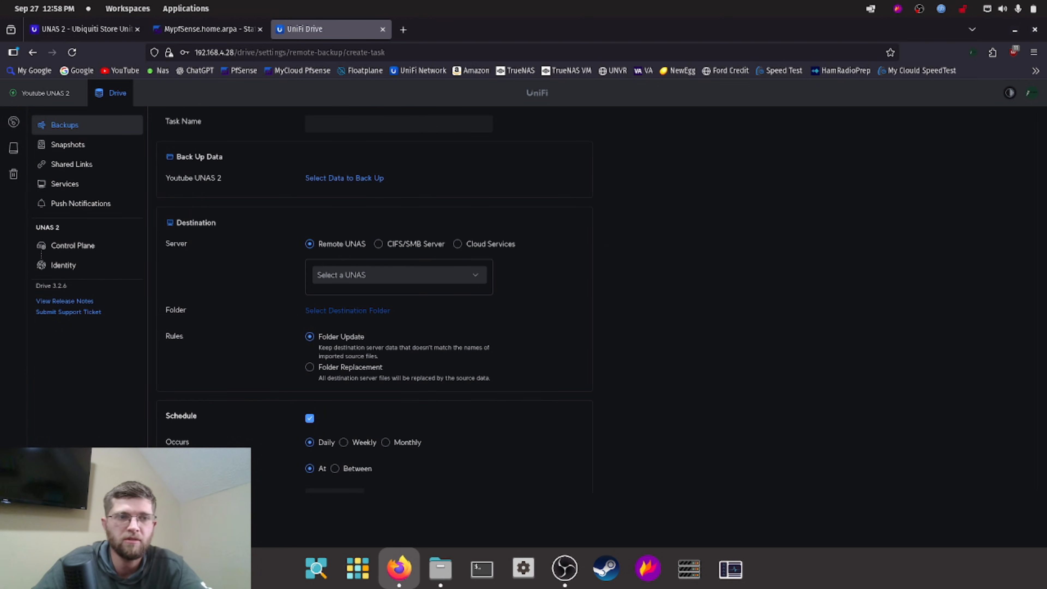
mouse_move(72, 164)
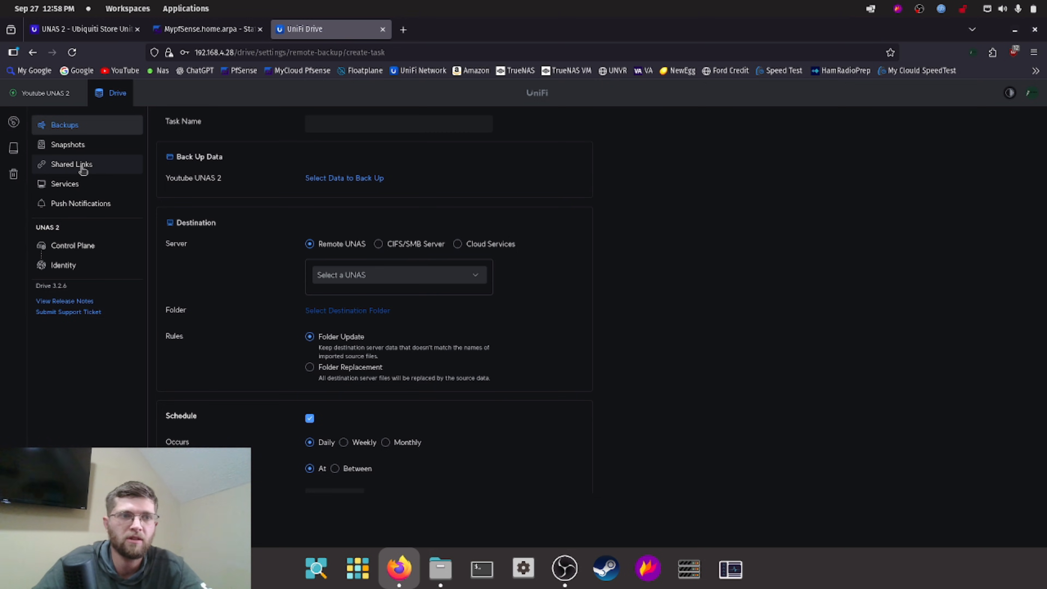
left_click(65, 184)
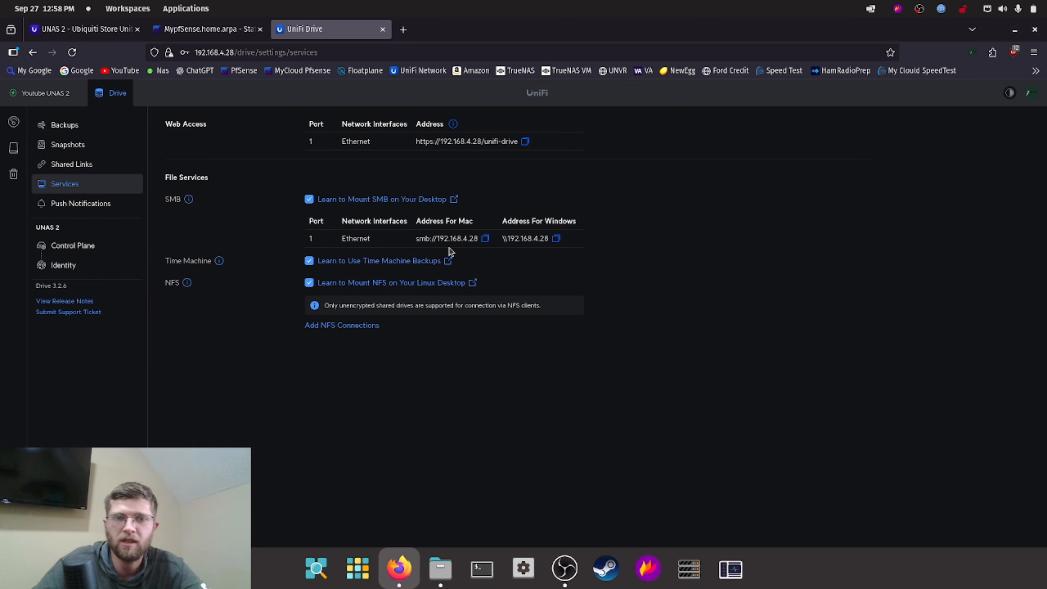
mouse_move(572, 223)
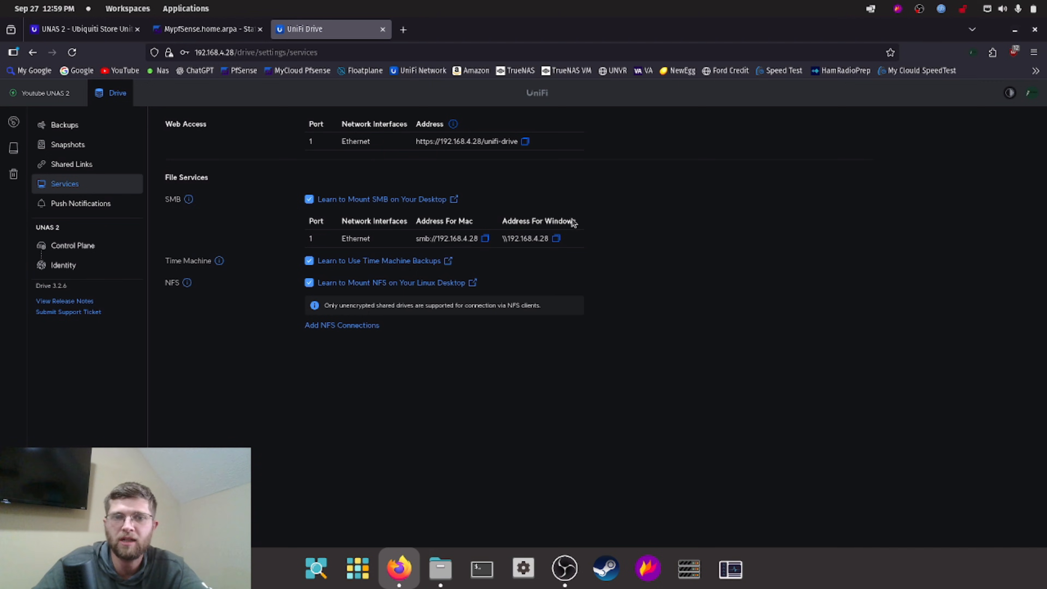
mouse_move(542, 249)
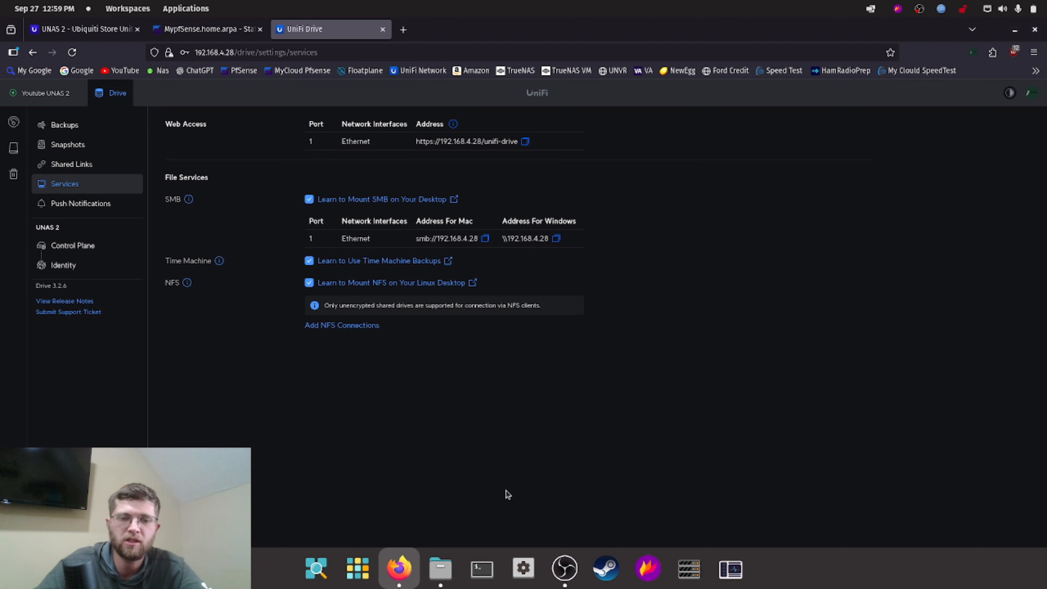
left_click(439, 569)
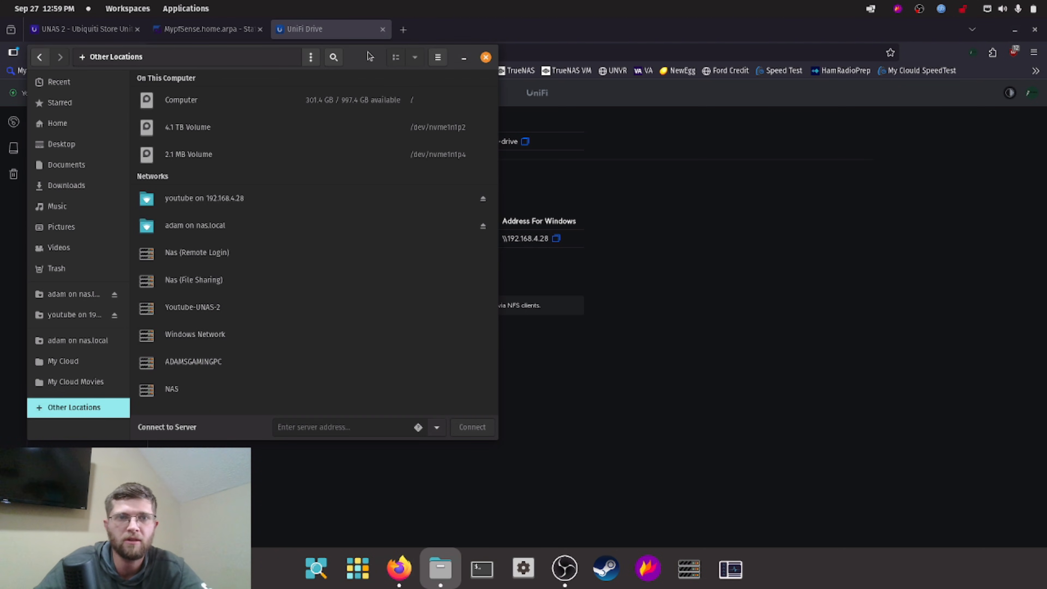
Step: Connect to smb://192.168.4.28/Youtube in Files and authenticate to open the empty share
right_click(735, 407)
type("smb://192.168.4.28/Youtube")
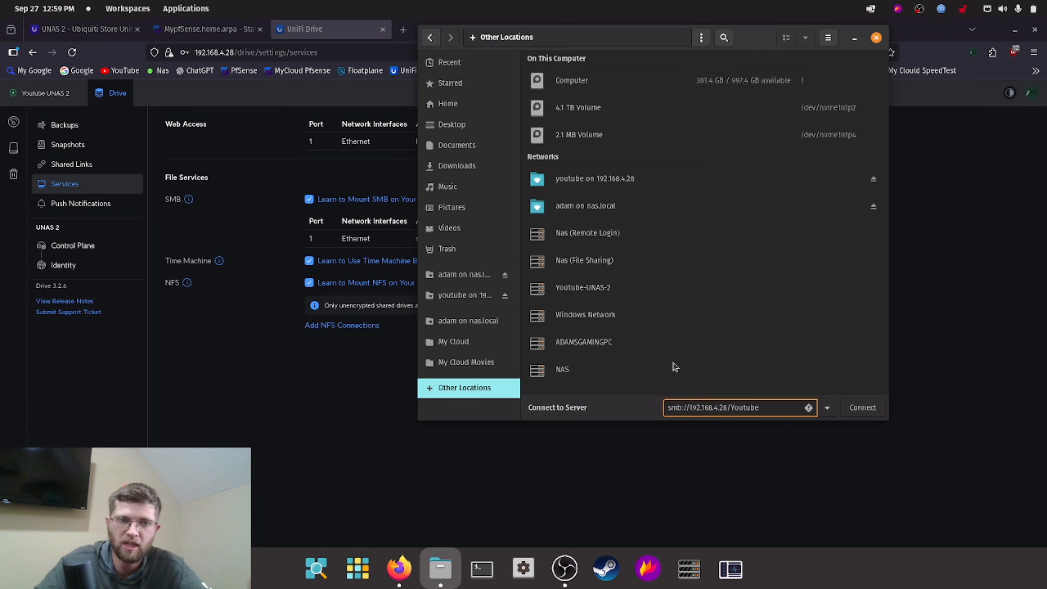
left_click(862, 407)
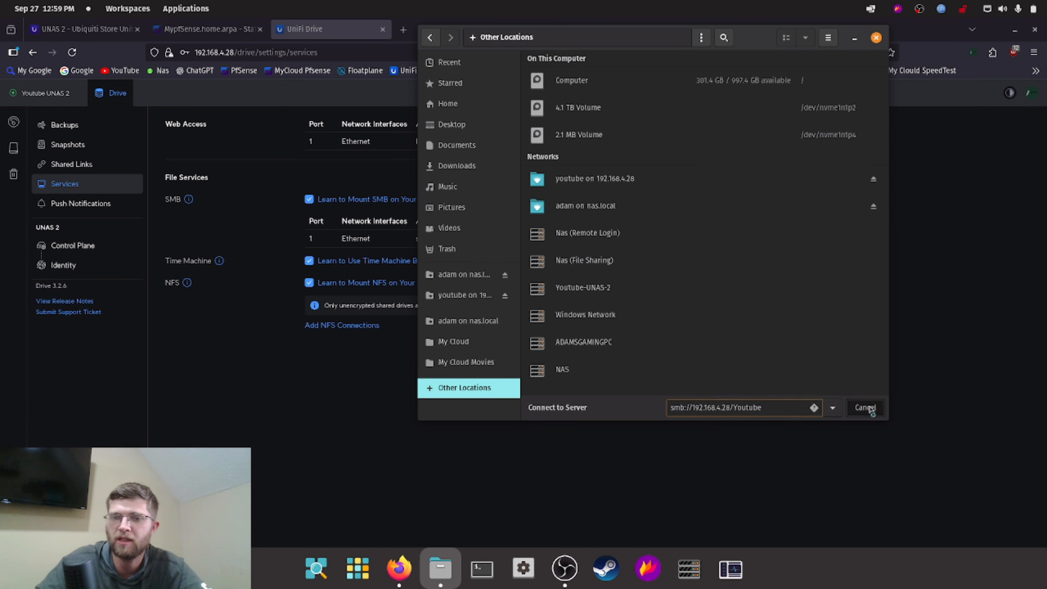
left_click(465, 295)
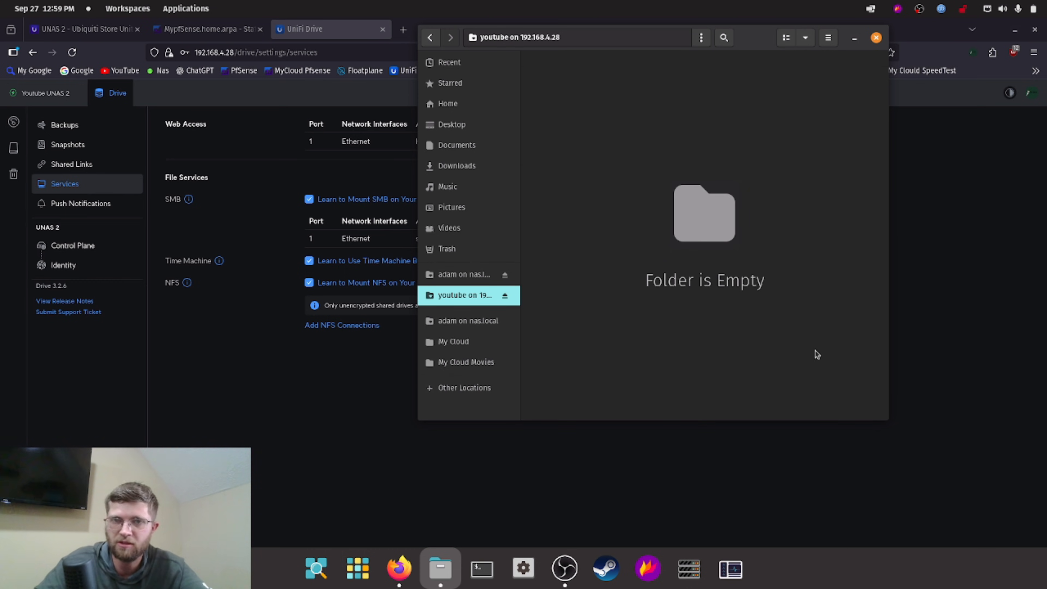
mouse_move(530, 214)
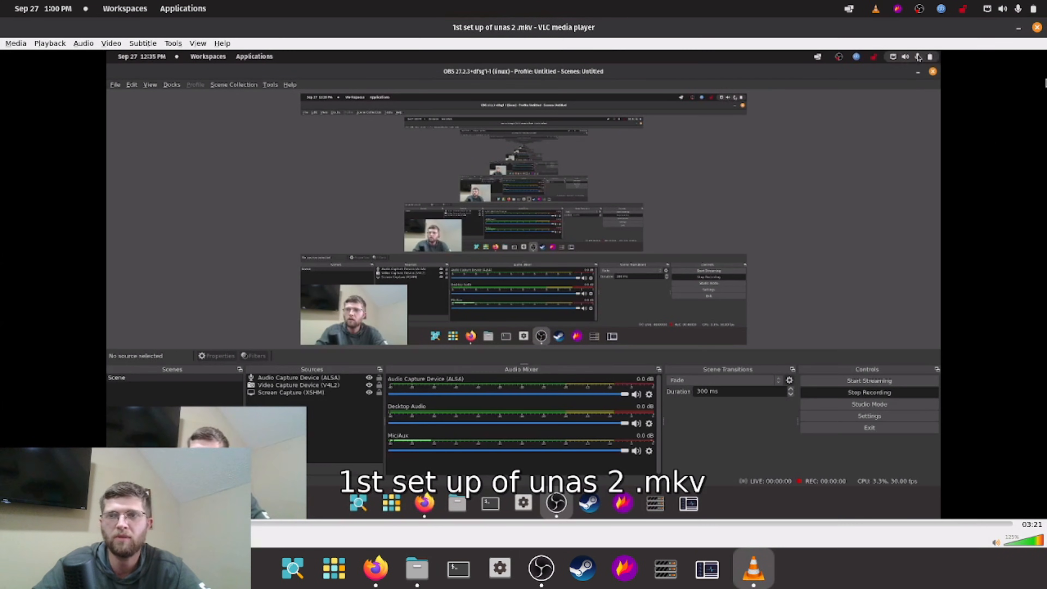
Step: Play the '1st set up of unas 2' recording in VLC
left_click(398, 568)
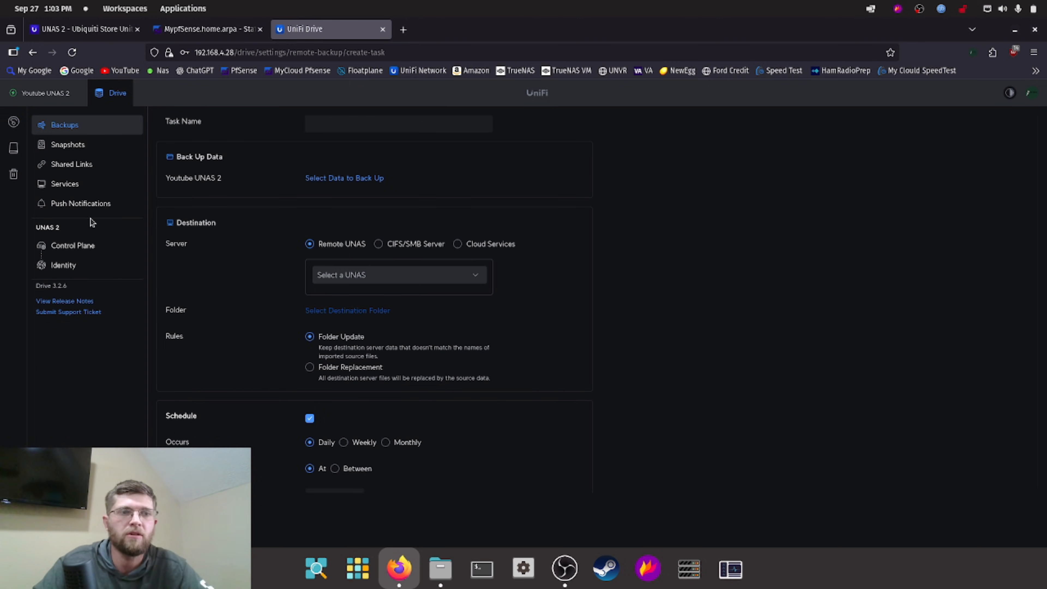
Step: Reach the Control Plane console settings where the SSH option lives
left_click(72, 245)
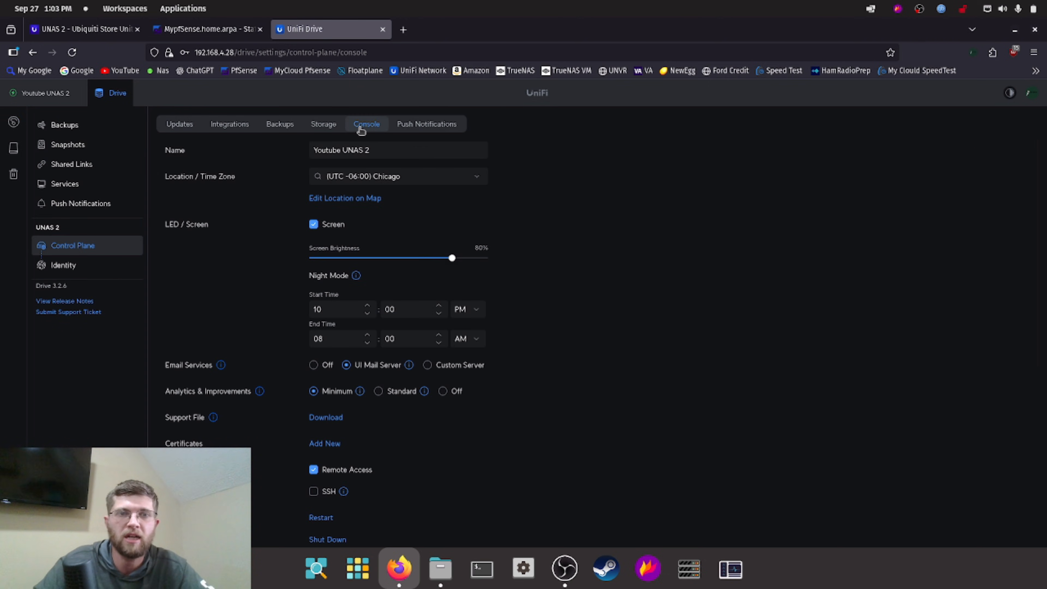
left_click(313, 491)
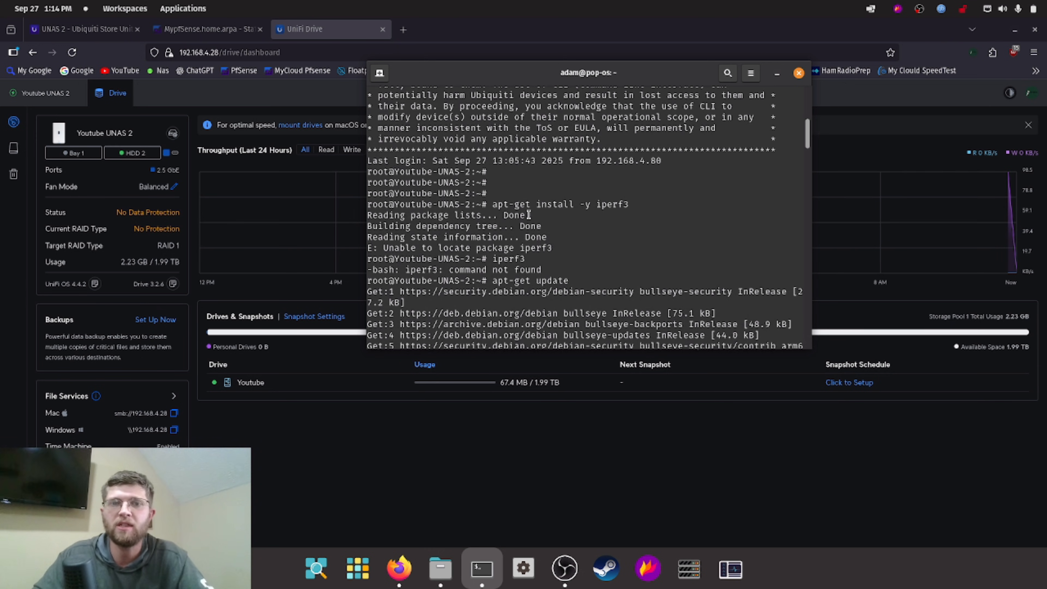
Step: Install iperf3 on the UNAS and start typing the client test toward 192.168.4.4
scroll("down", 3)
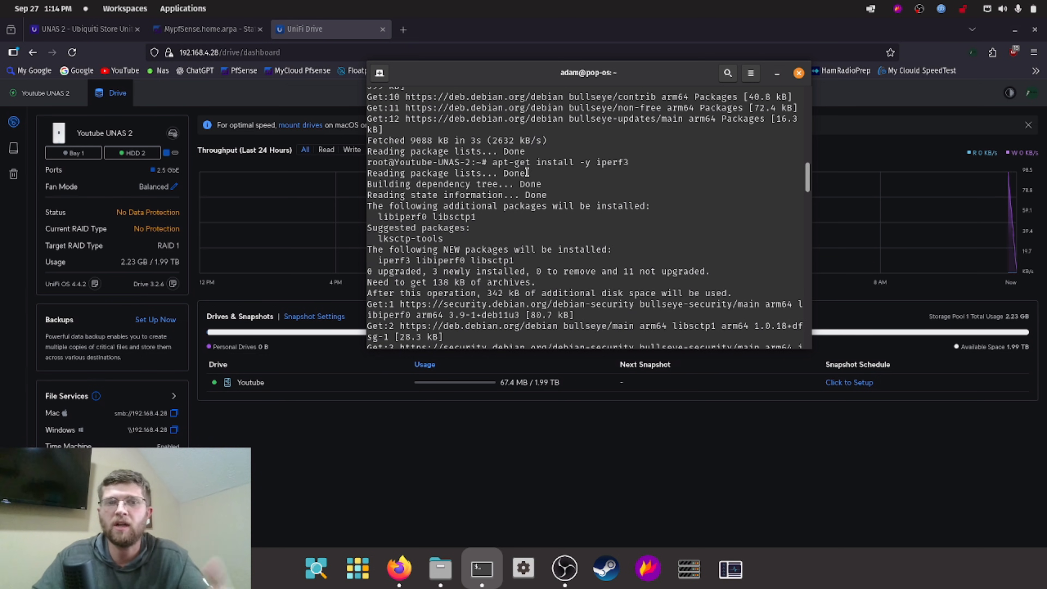
left_click_drag(493, 163, 634, 162)
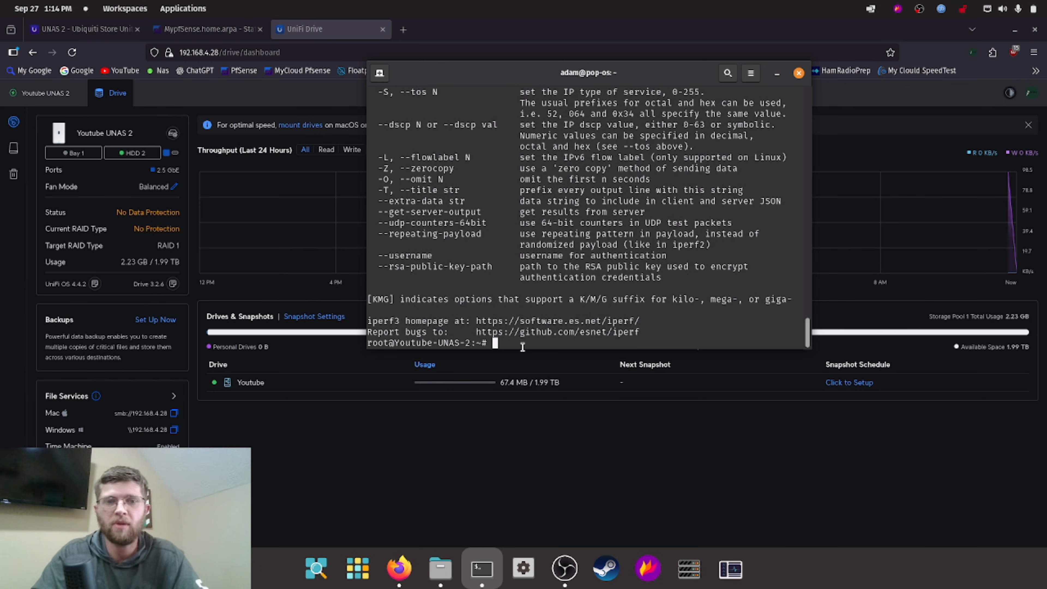
type("iperf3 -c 192")
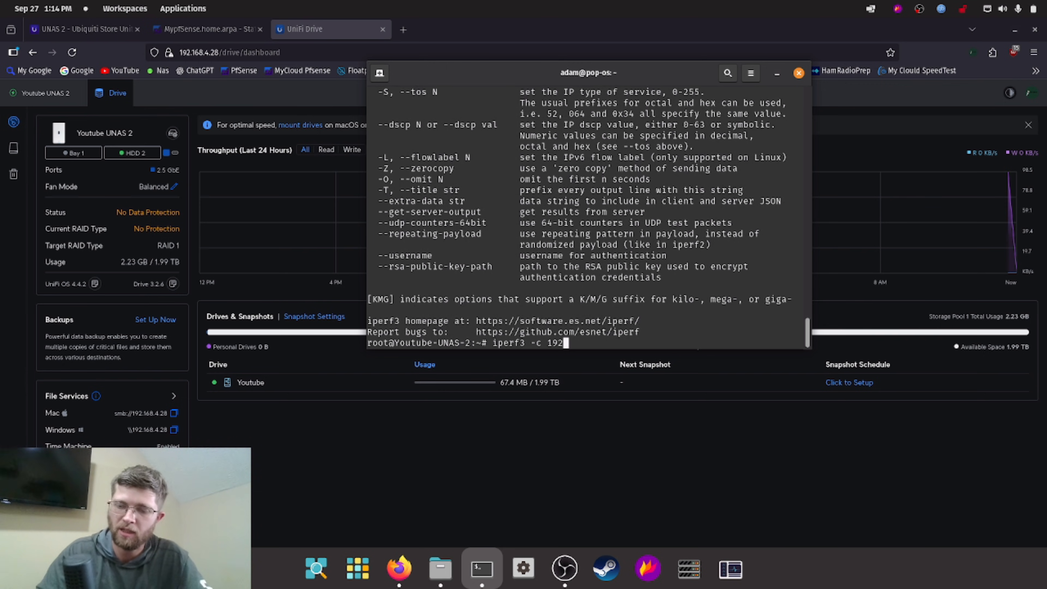
type(".168.4.4")
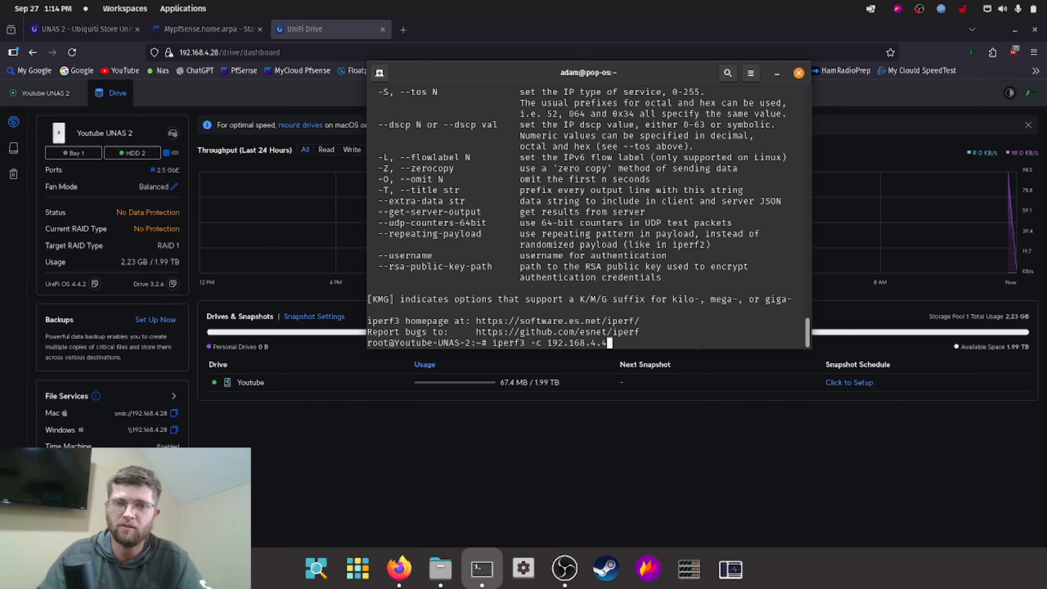